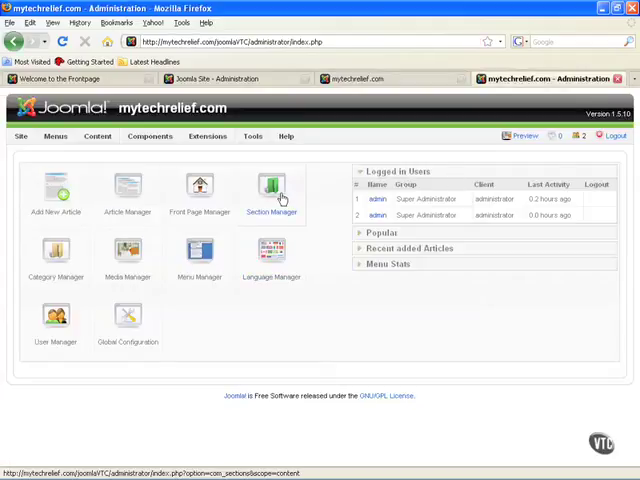
Go from the Control Panel to the Section Manager, which lists no sections yet.
{"action": "left_click", "coordinate": [270, 190]}
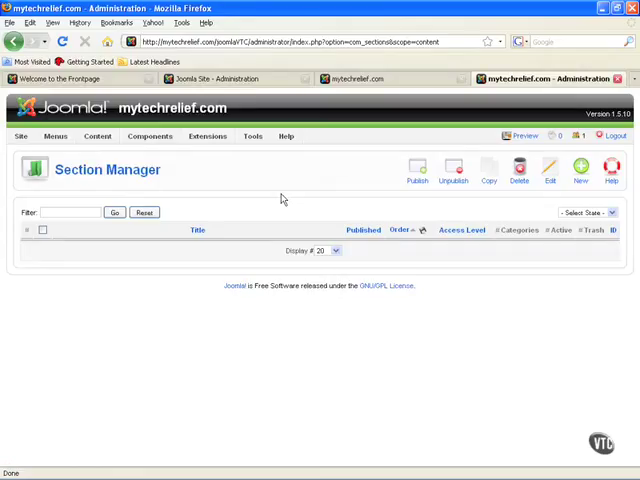
{"action": "left_click", "coordinate": [580, 168]}
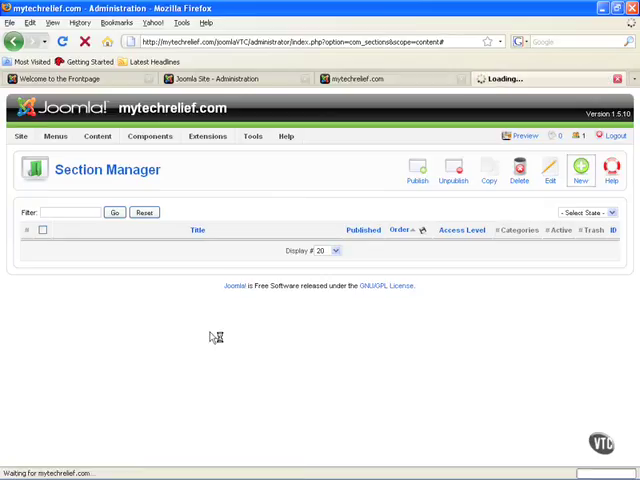
Begin a new section with Public access and move down to the description editor.
{"action": "left_click", "coordinate": [581, 167]}
{"action": "type", "text": "Help"}
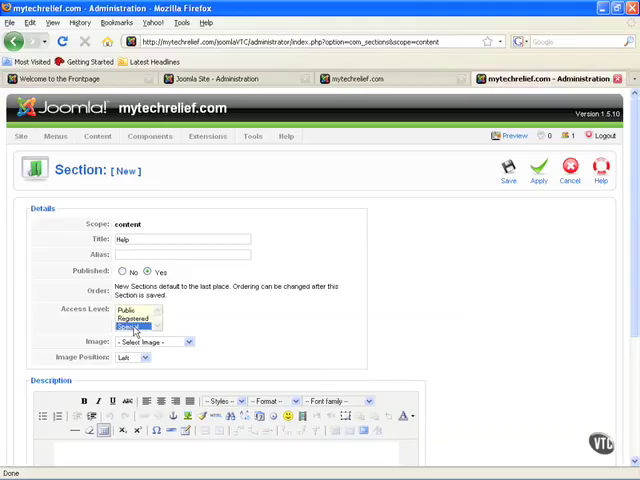
{"action": "left_click", "coordinate": [133, 312]}
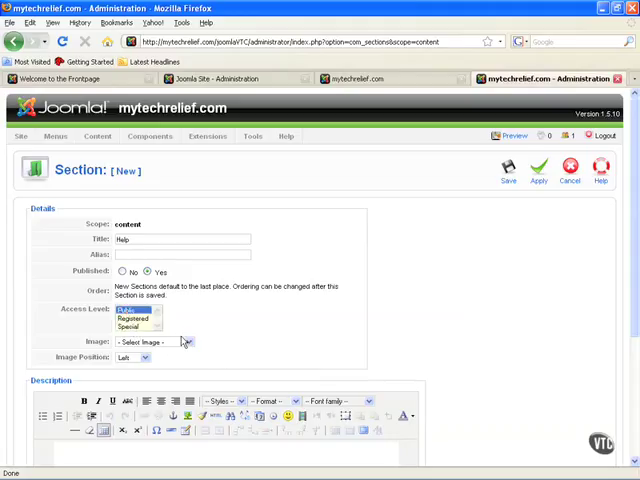
{"action": "scroll", "scroll_direction": "down", "scroll_amount": 3}
{"action": "type", "text": "We're also going to have Tips."}
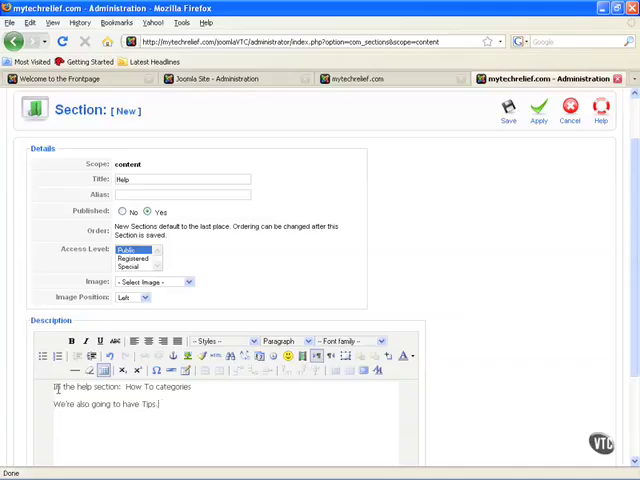
Replace the word 'categories' with 'articles' so the first line reads 'How To articles'.
{"action": "double_click", "coordinate": [174, 387]}
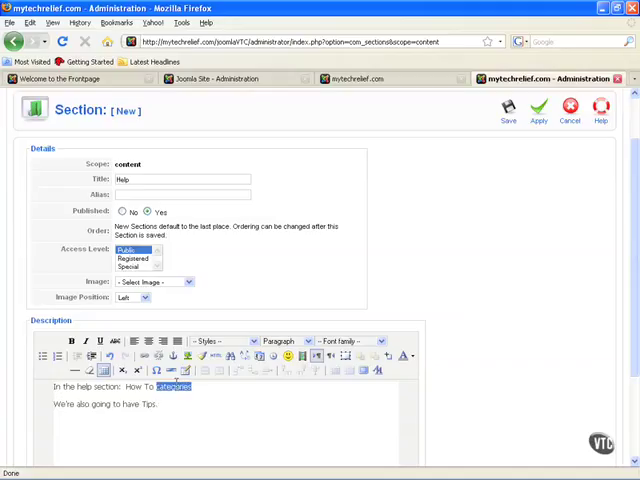
{"action": "type", "text": "articles."}
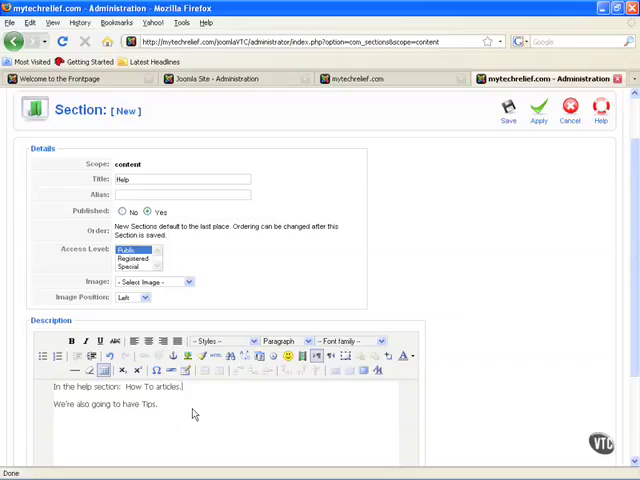
{"action": "left_click", "coordinate": [71, 341]}
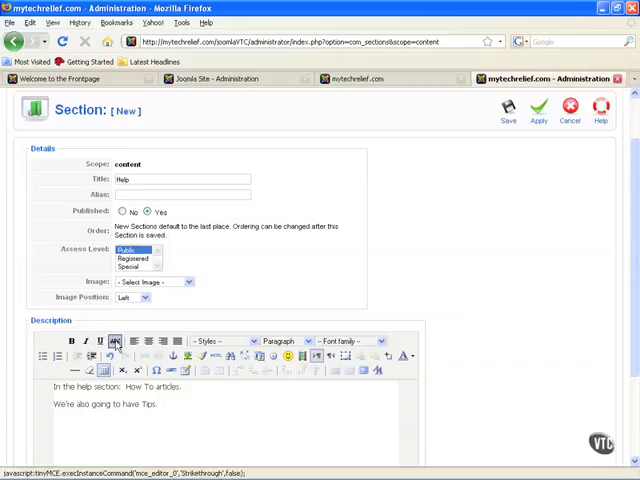
{"action": "mouse_move", "coordinate": [116, 341]}
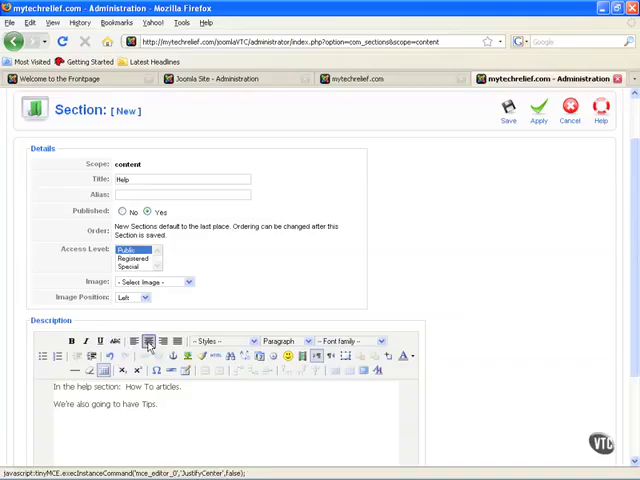
{"action": "left_click", "coordinate": [218, 341]}
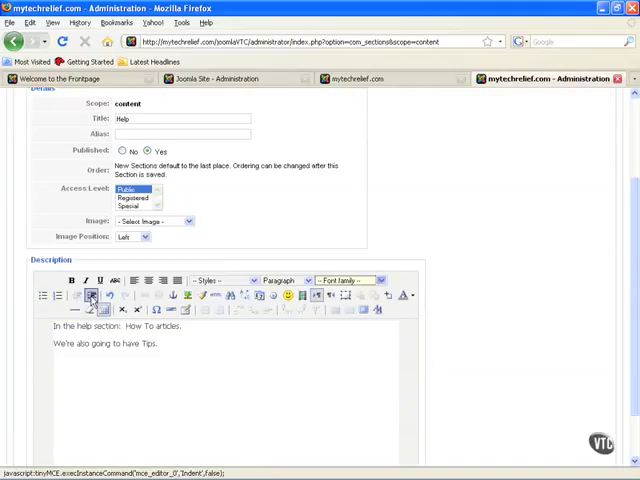
{"action": "mouse_move", "coordinate": [110, 304]}
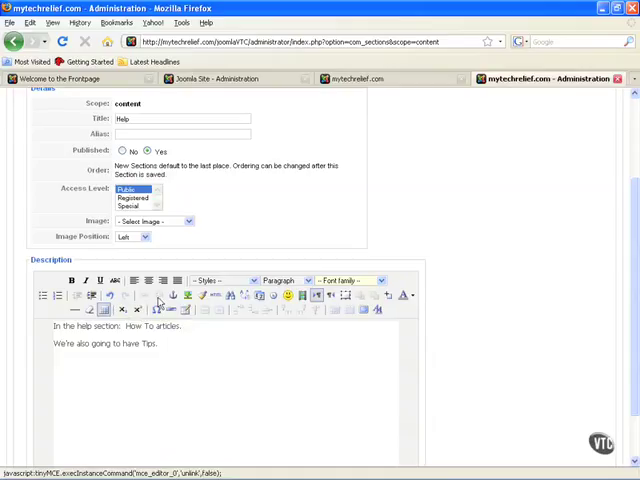
{"action": "mouse_move", "coordinate": [160, 295]}
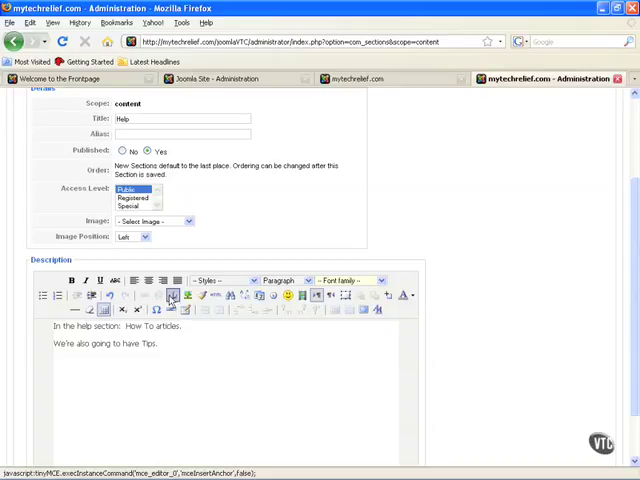
{"action": "mouse_move", "coordinate": [216, 296]}
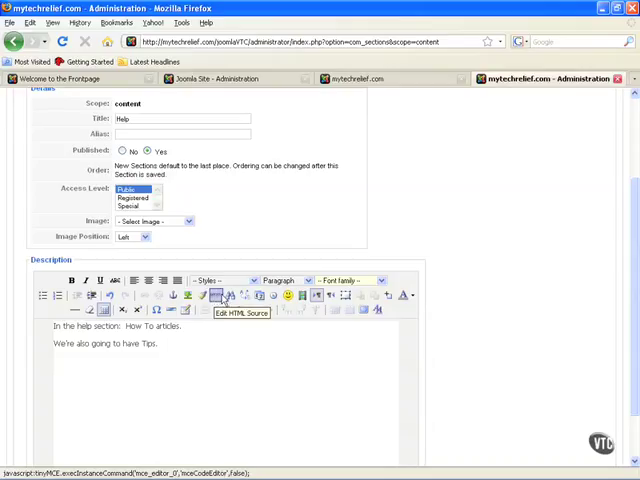
Write 'We're also going to have Tips.' as the second line and add a smiley emoticon.
{"action": "left_click", "coordinate": [273, 296]}
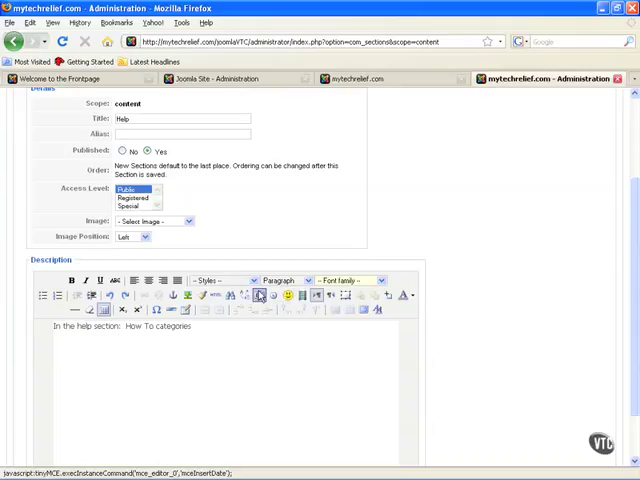
{"action": "type", "text": "We're also going to have Tips."}
{"action": "type", "text": "articles."}
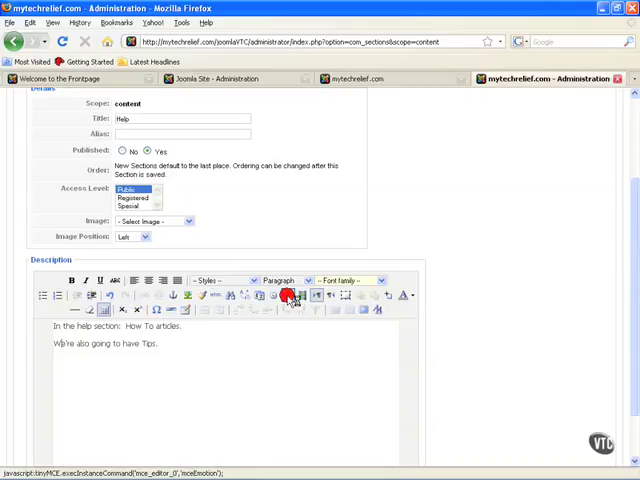
{"action": "left_click", "coordinate": [287, 295]}
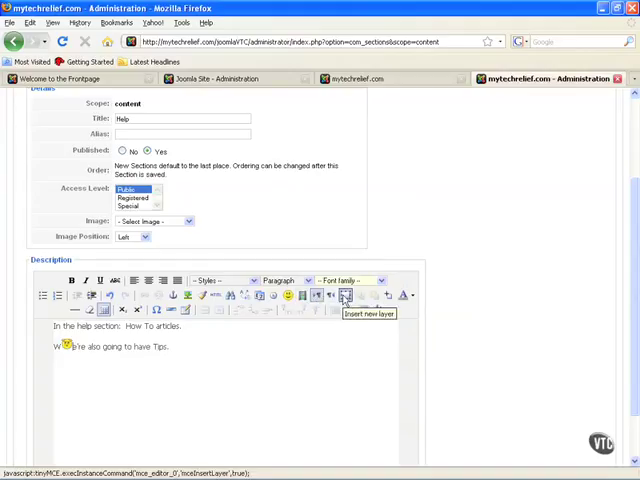
{"action": "mouse_move", "coordinate": [361, 295]}
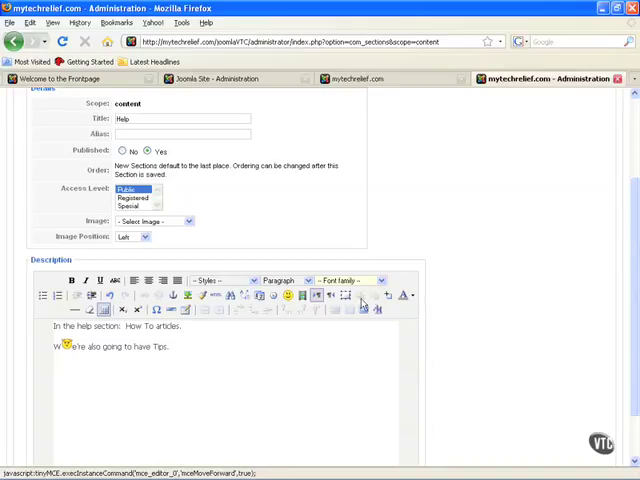
{"action": "mouse_move", "coordinate": [388, 296]}
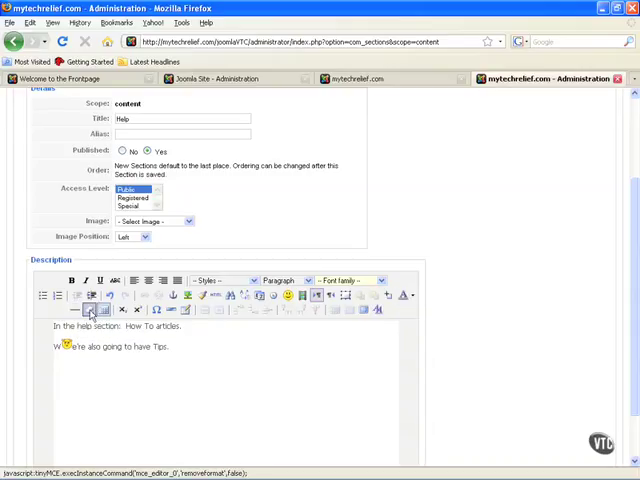
{"action": "mouse_move", "coordinate": [78, 310]}
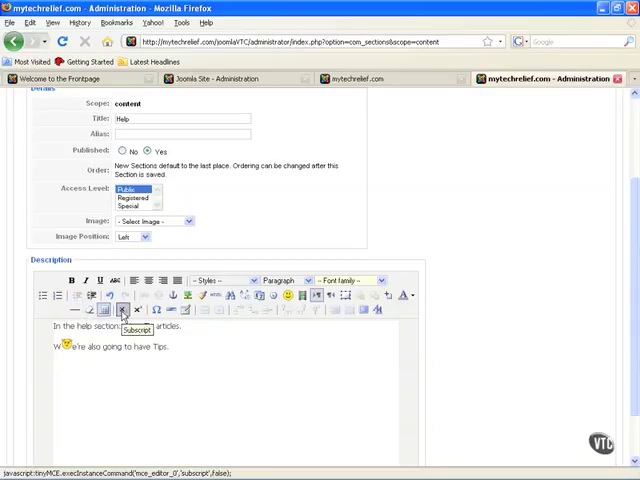
Insert a horizontal rule into the description and bring up its settings dialog.
{"action": "left_click", "coordinate": [167, 310]}
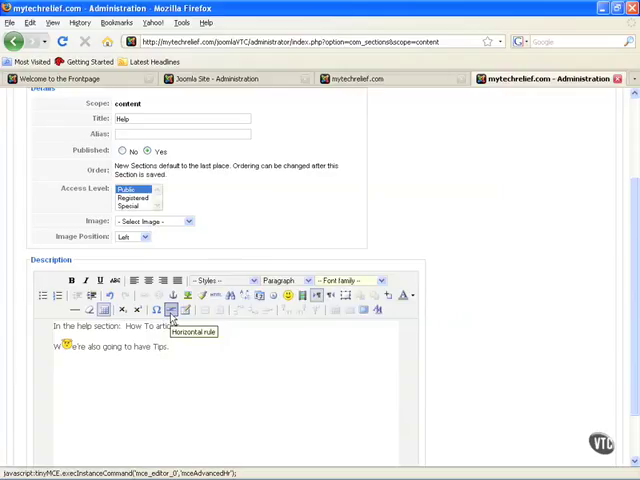
{"action": "left_click", "coordinate": [173, 310]}
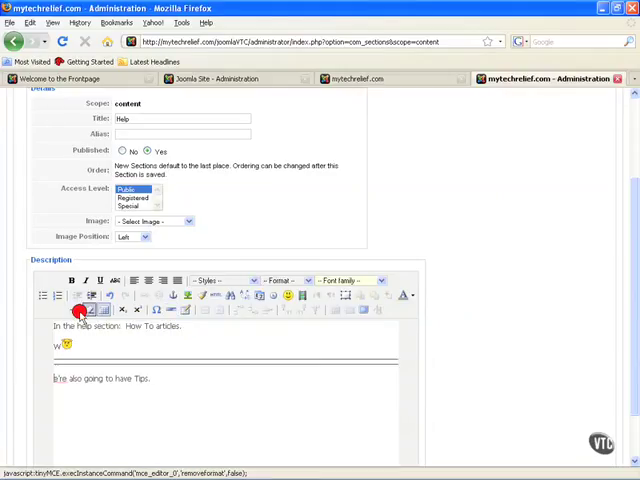
{"action": "left_click", "coordinate": [178, 310]}
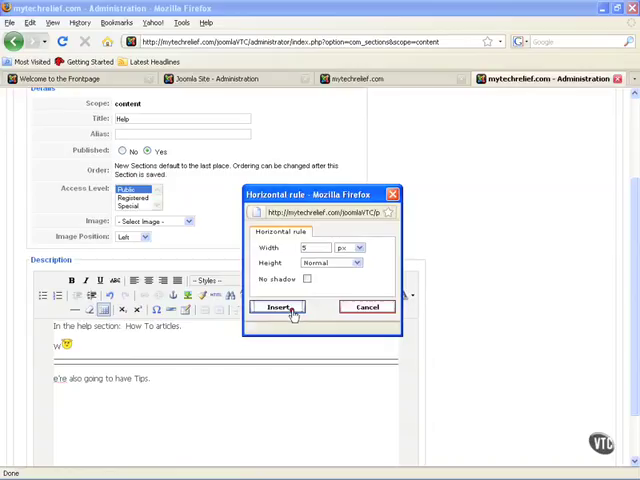
Confirm the Horizontal rule dialog's settings with Insert.
{"action": "left_click", "coordinate": [277, 307]}
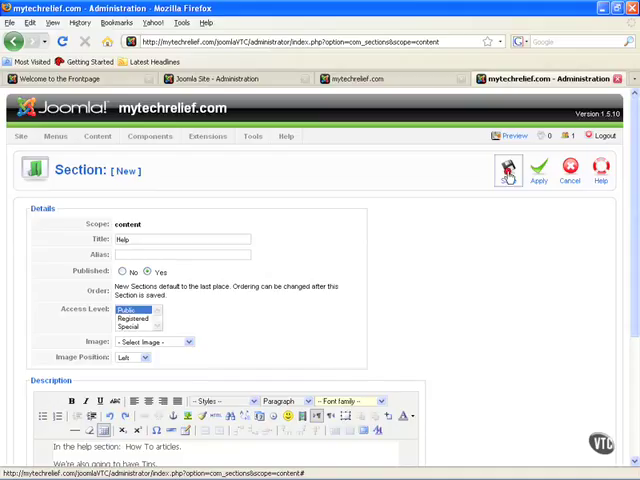
Save the Help section from the toolbar.
{"action": "left_click", "coordinate": [508, 168]}
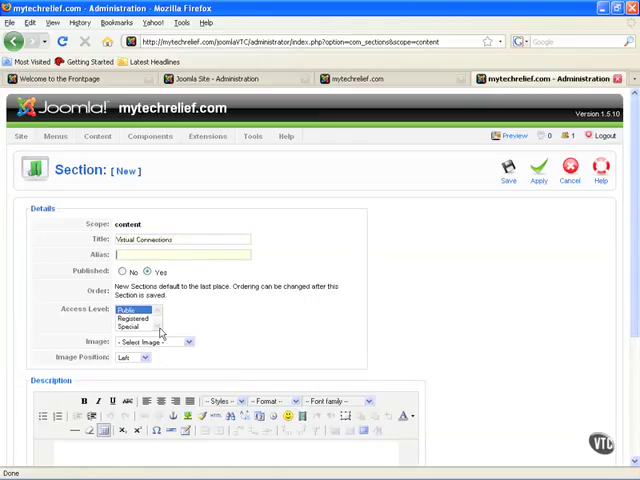
Describe the section as 'Categories within this section are Social Networks and Website Linking.'.
{"action": "type", "text": "Categ"}
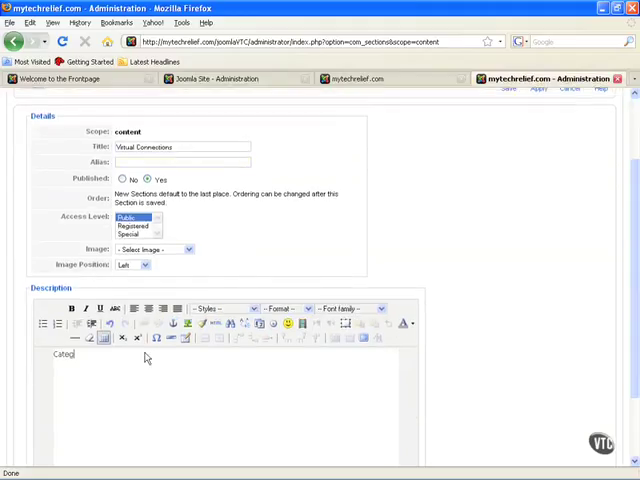
{"action": "type", "text": "Categories within this section a"}
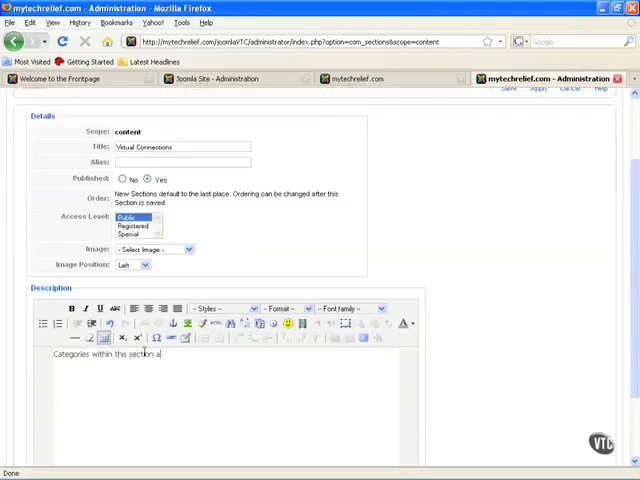
{"action": "type", "text": "re Social Netw"}
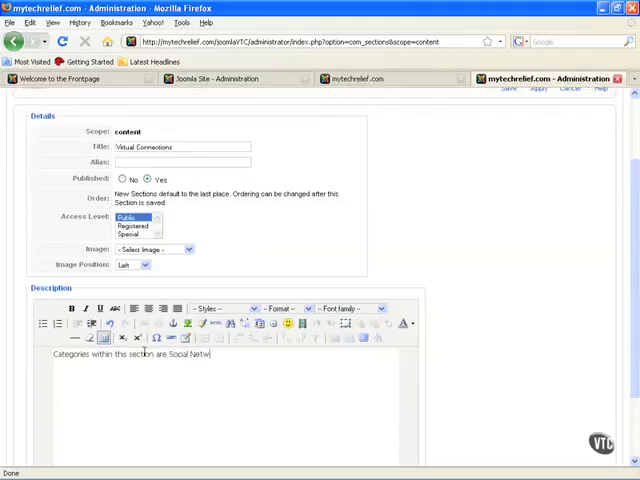
{"action": "type", "text": "orks and Website Linking."}
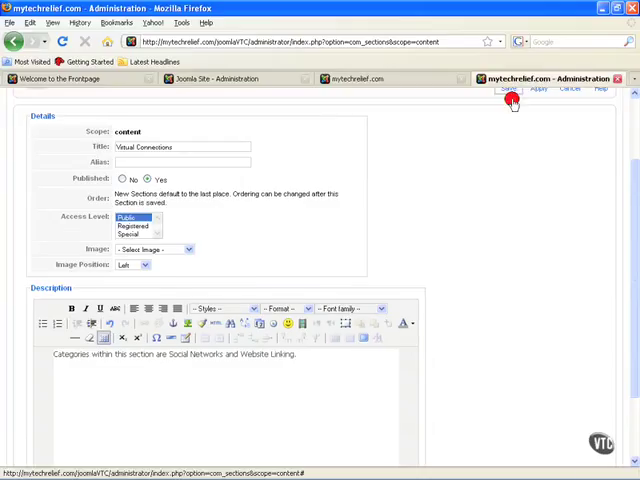
Save Virtual Connections so the Section Manager lists Help and Virtual Connections.
{"action": "left_click", "coordinate": [509, 90]}
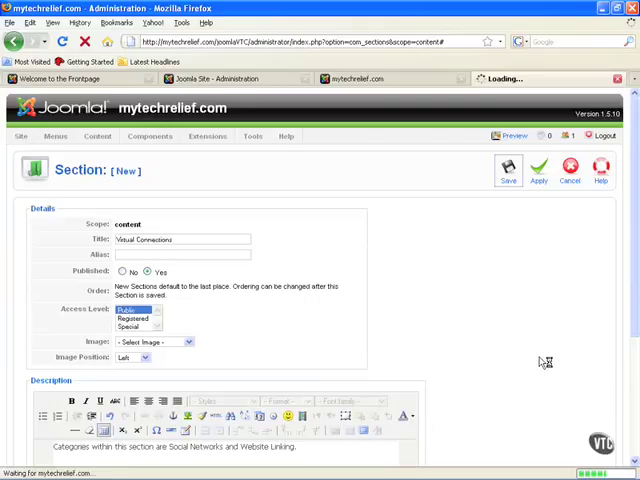
{"action": "left_click", "coordinate": [508, 168]}
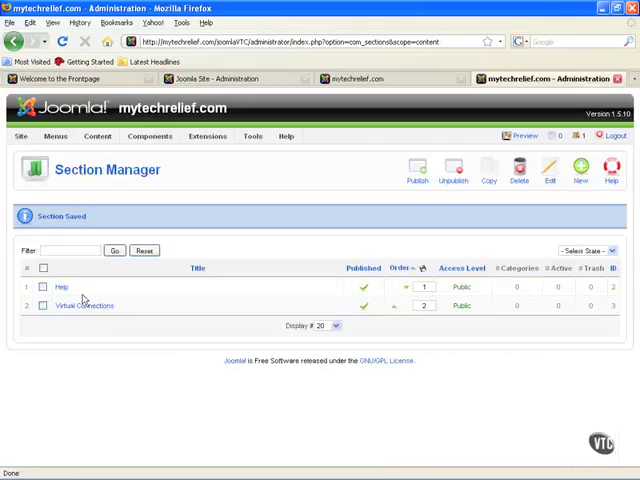